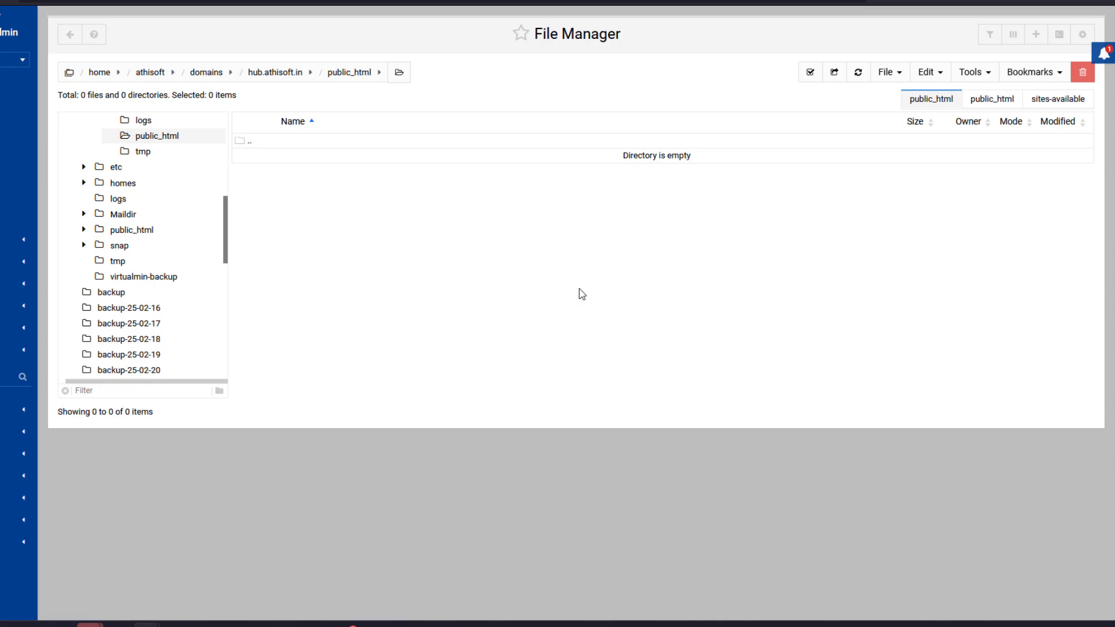
{"action": "mouse_move", "coordinate": [578, 279]}
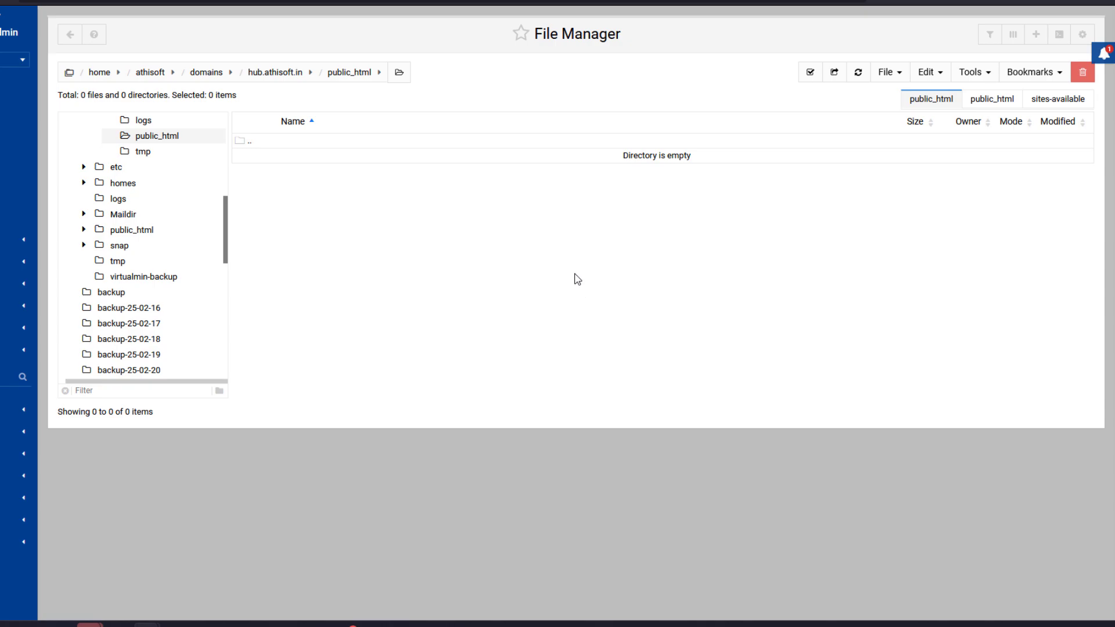
{"action": "mouse_move", "coordinate": [568, 276]}
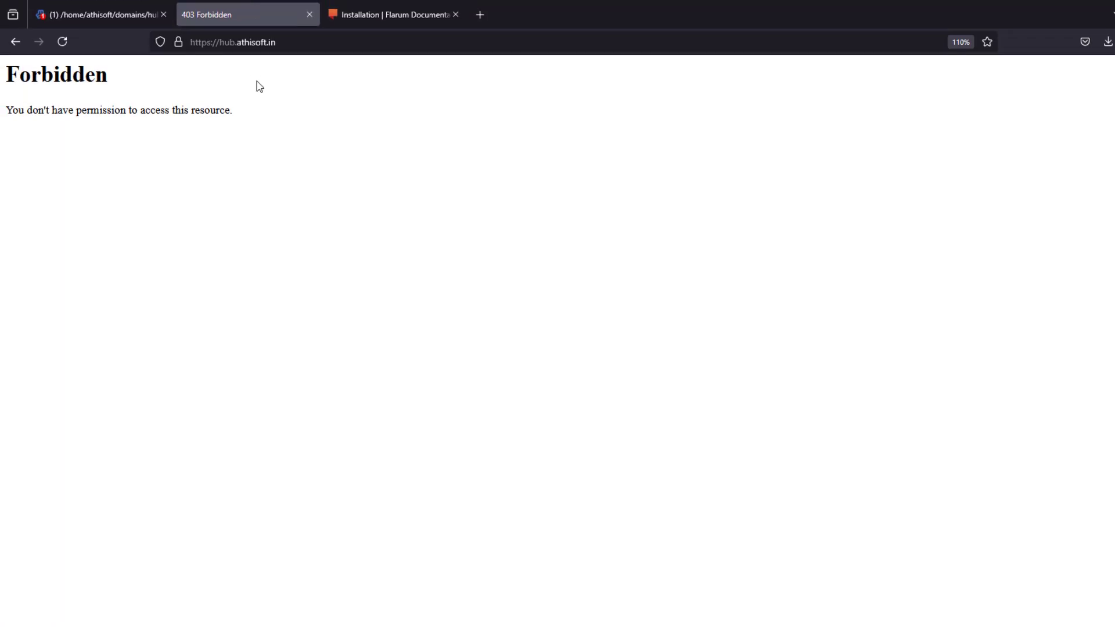
{"action": "mouse_move", "coordinate": [227, 63]}
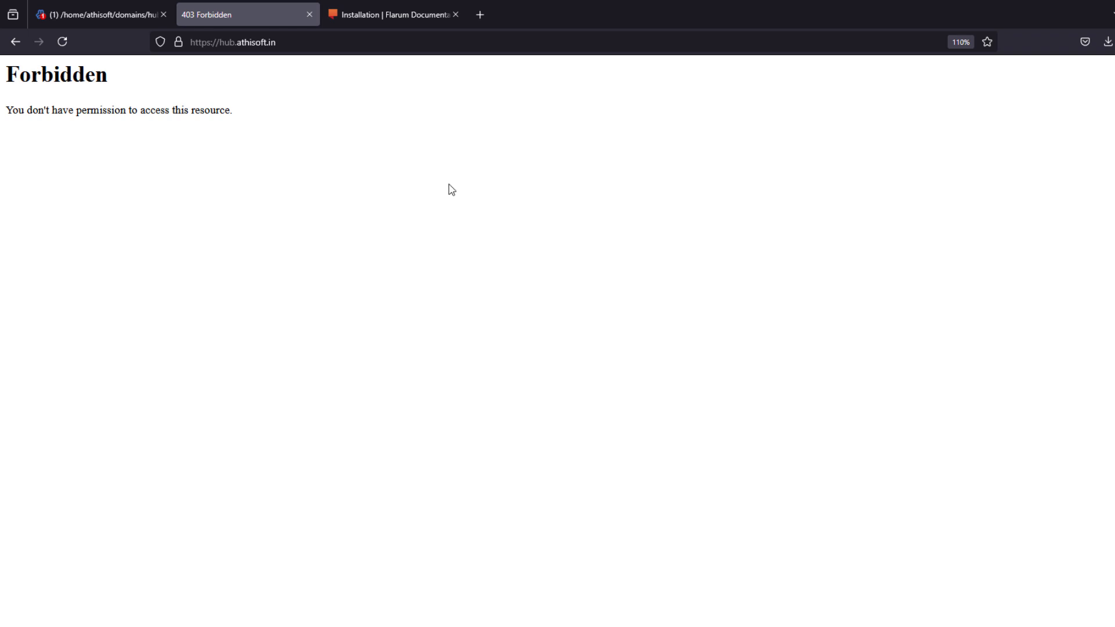
{"action": "mouse_move", "coordinate": [393, 14]}
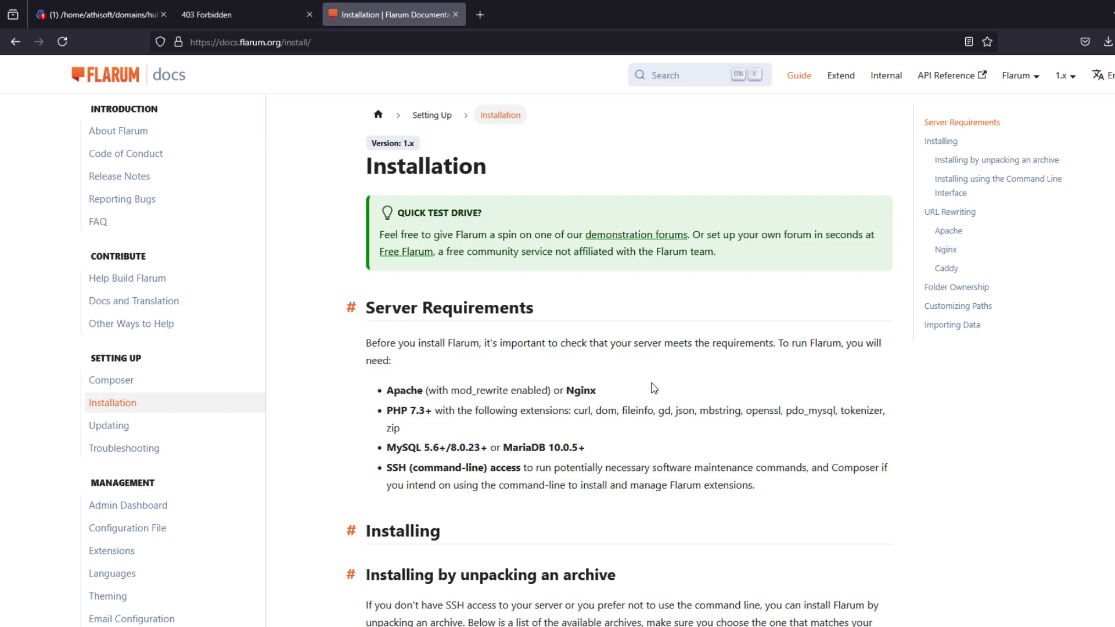
Download the flarum-v1.x-no-public-dir-php8.3.zip archive (12.81 MB) from the Installation page table
{"action": "scroll", "scroll_direction": "down", "scroll_amount": 3}
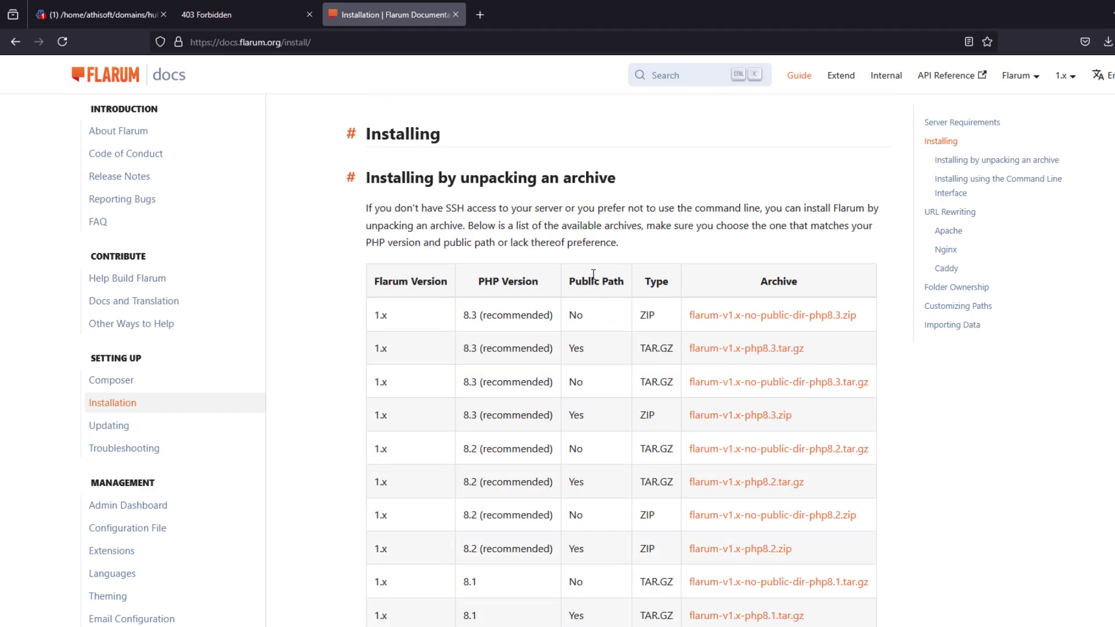
{"action": "mouse_move", "coordinate": [635, 319]}
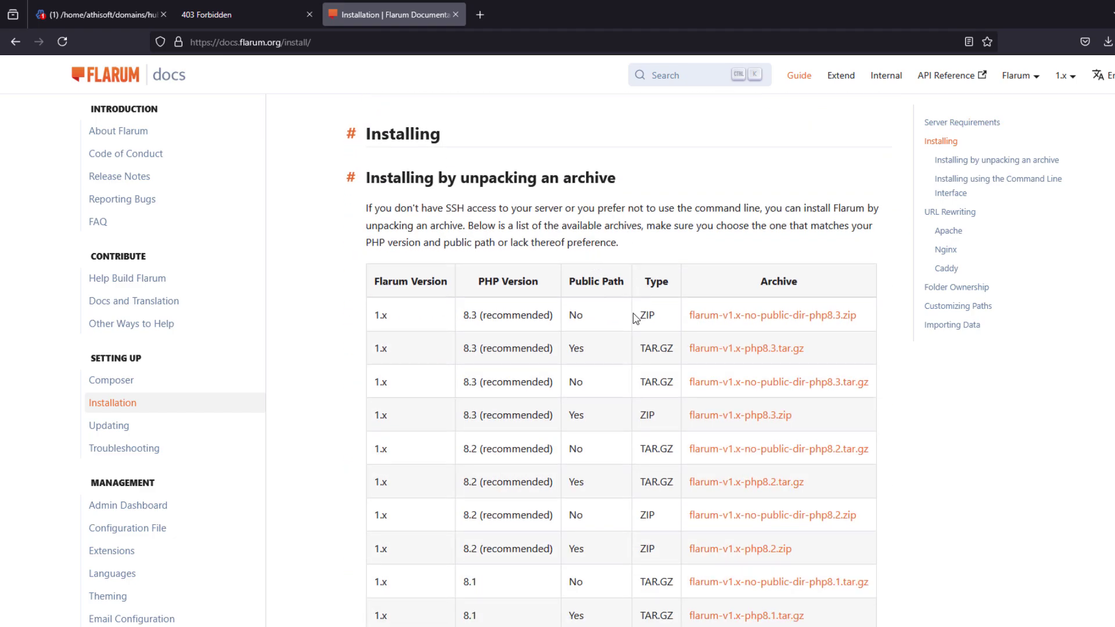
{"action": "mouse_move", "coordinate": [610, 283]}
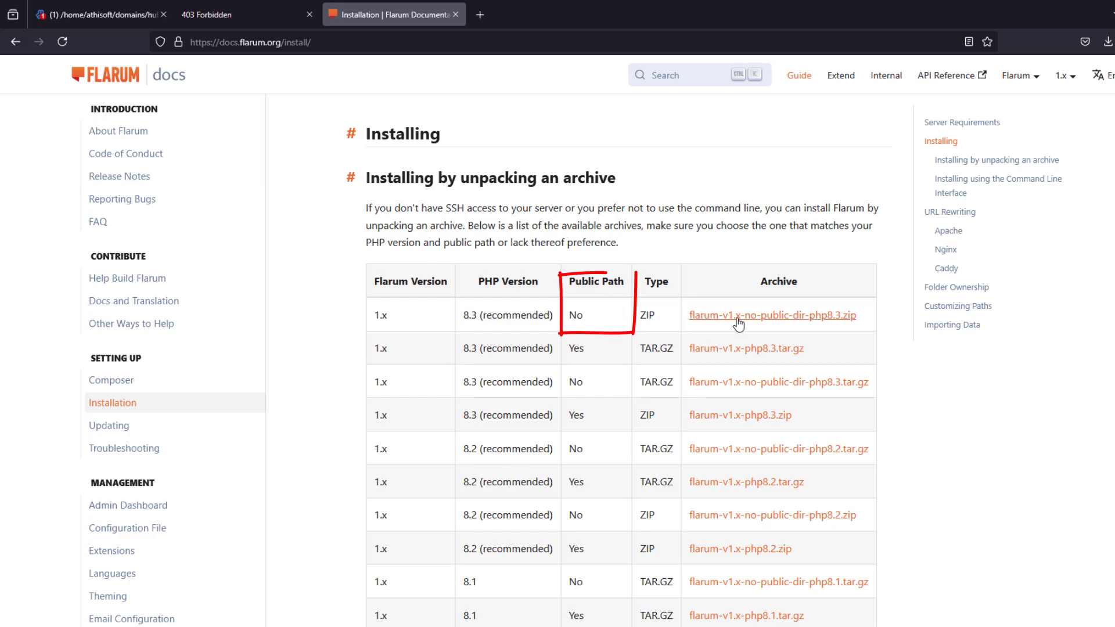
{"action": "left_click", "coordinate": [772, 315]}
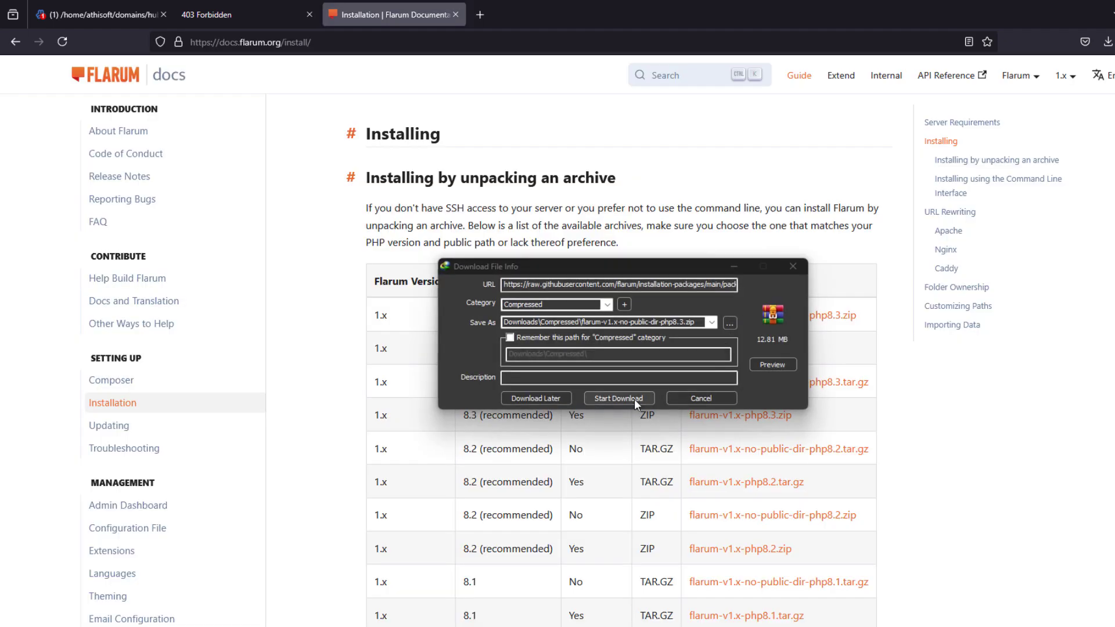
{"action": "left_click", "coordinate": [618, 397]}
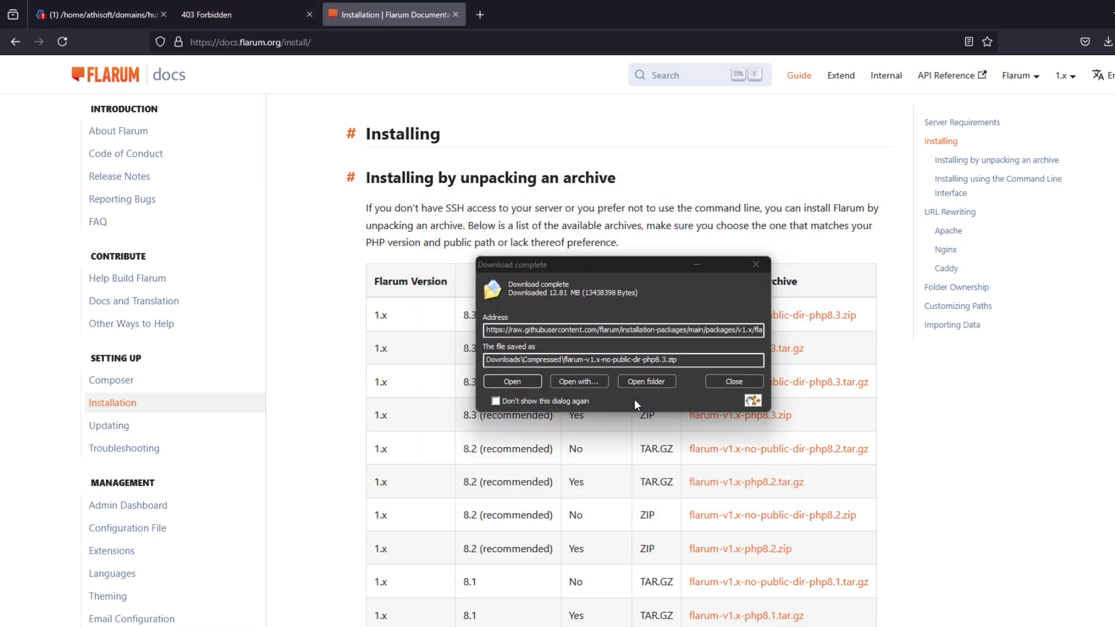
{"action": "left_click", "coordinate": [512, 381]}
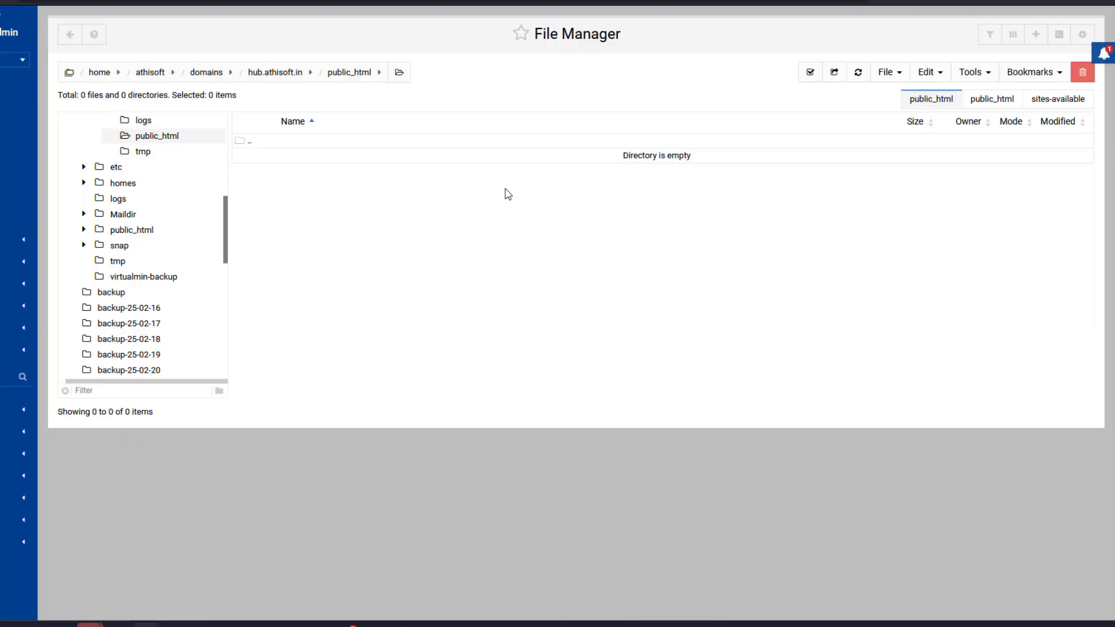
Upload the Flarum zip into public_html with Extract Compressed on, then open the extracted folder
{"action": "left_click", "coordinate": [885, 72]}
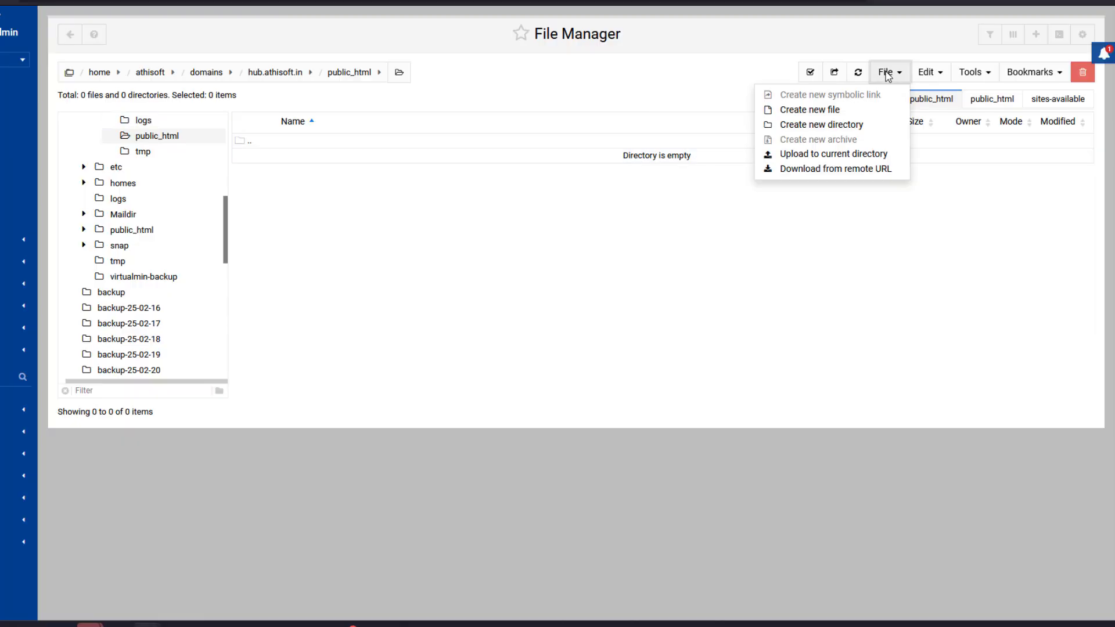
{"action": "left_click", "coordinate": [833, 153]}
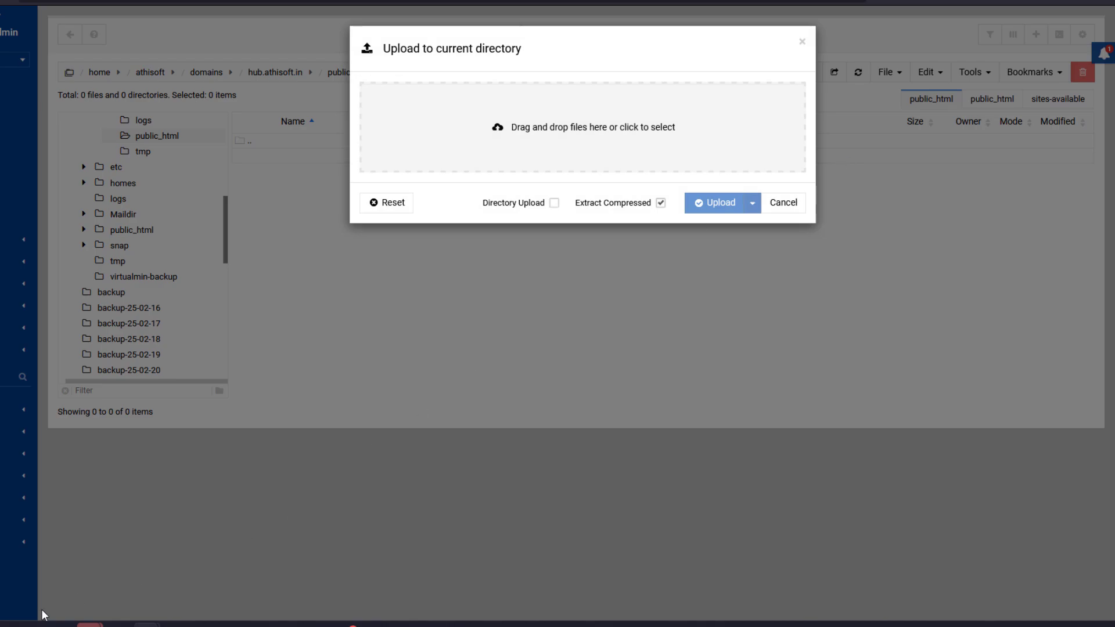
{"action": "left_click", "coordinate": [581, 126]}
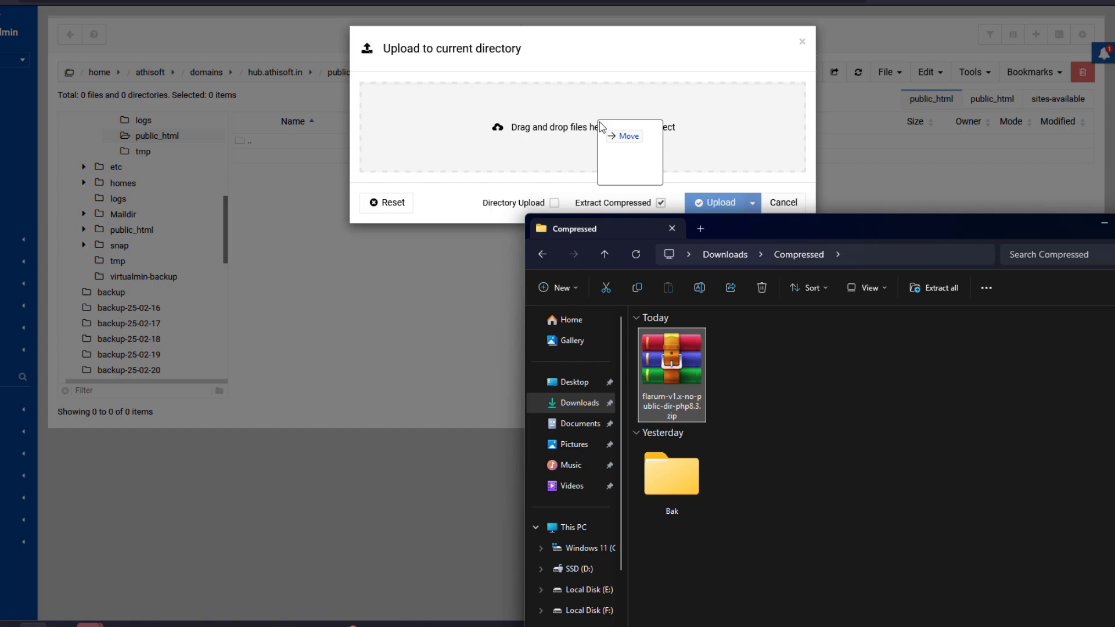
{"action": "left_click_drag", "start_coordinate": [671, 375], "coordinate": [583, 127]}
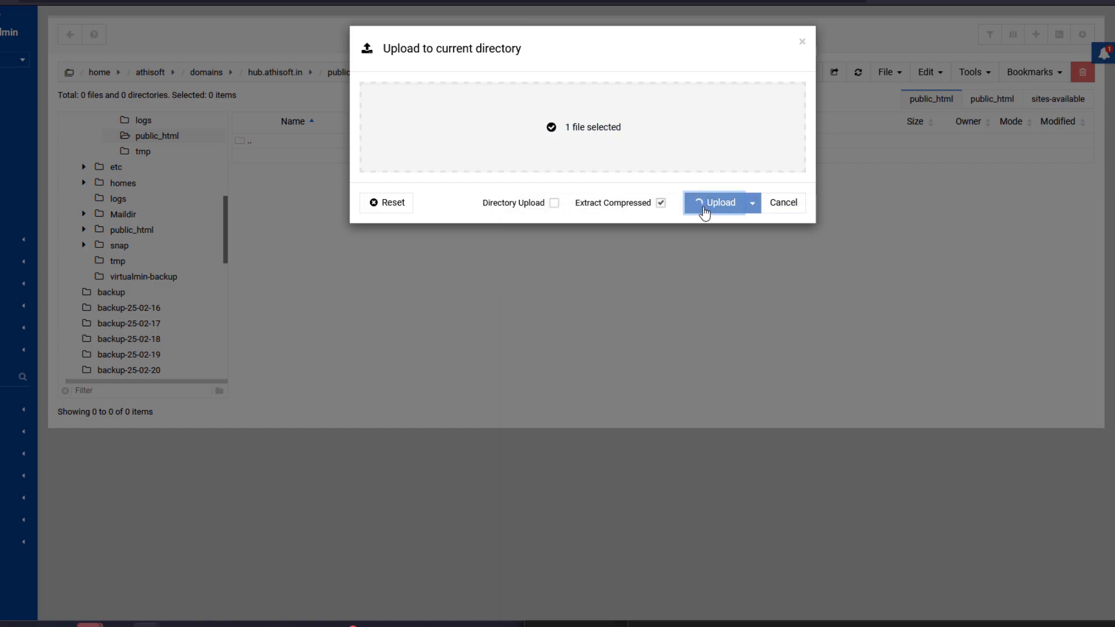
{"action": "left_click", "coordinate": [716, 202]}
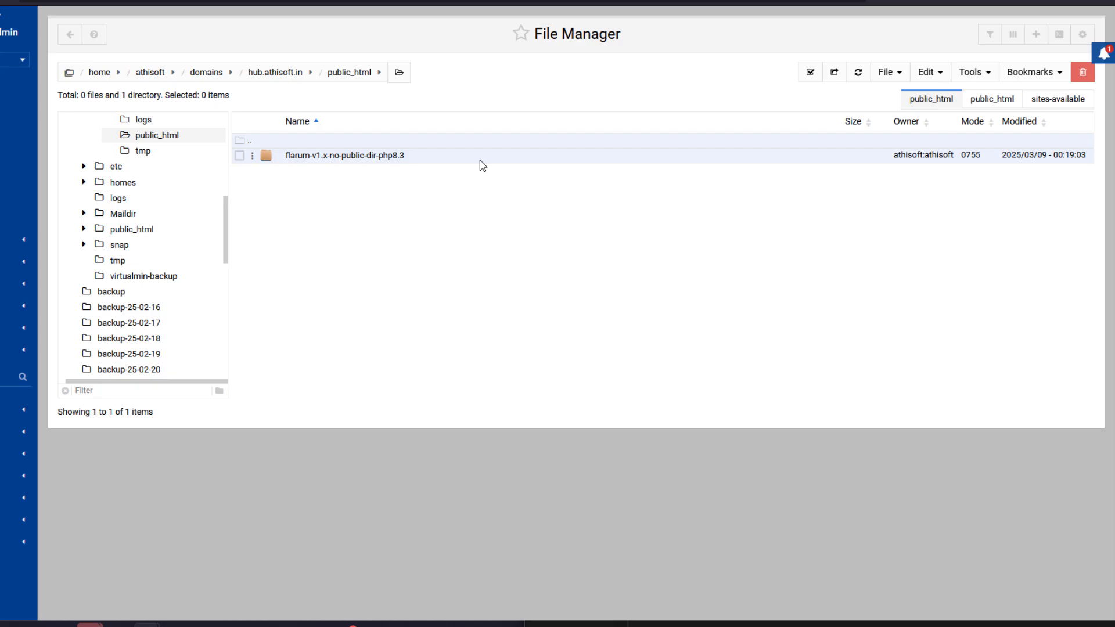
{"action": "double_click", "coordinate": [346, 156]}
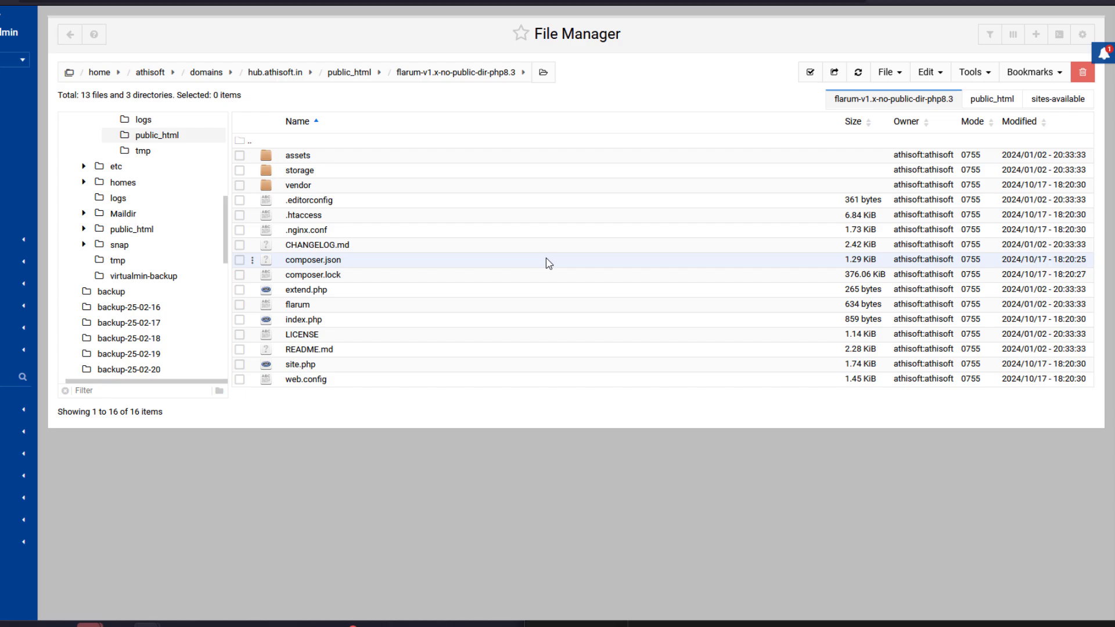
{"action": "mouse_move", "coordinate": [490, 269]}
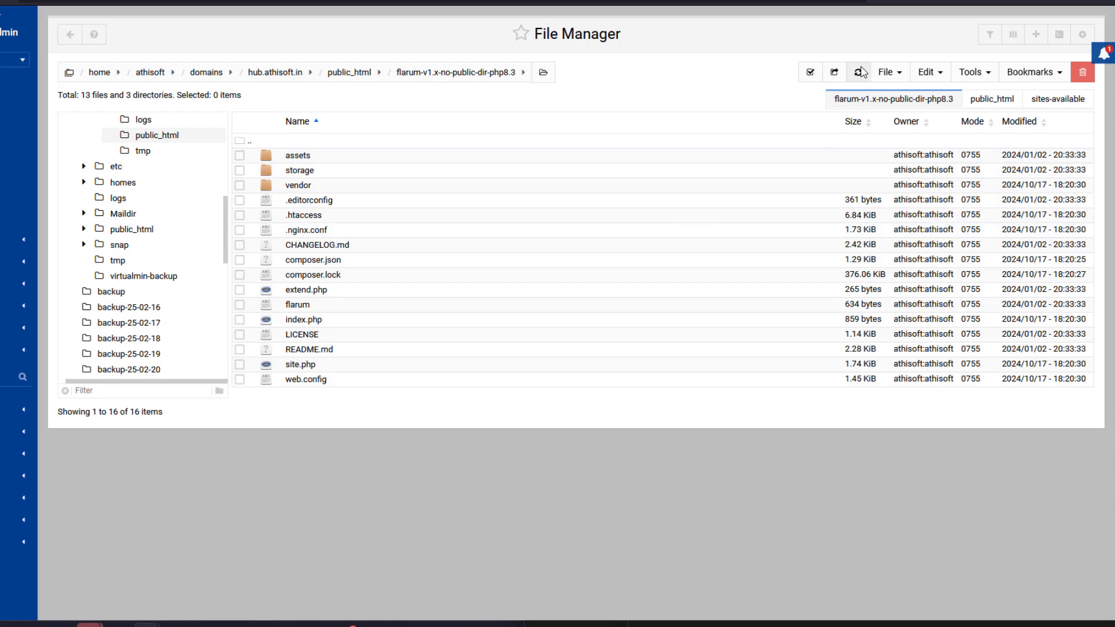
Cut every item in the flarum-v1.x-no-public-dir-php8.3 folder and paste it into public_html
{"action": "left_click", "coordinate": [886, 72]}
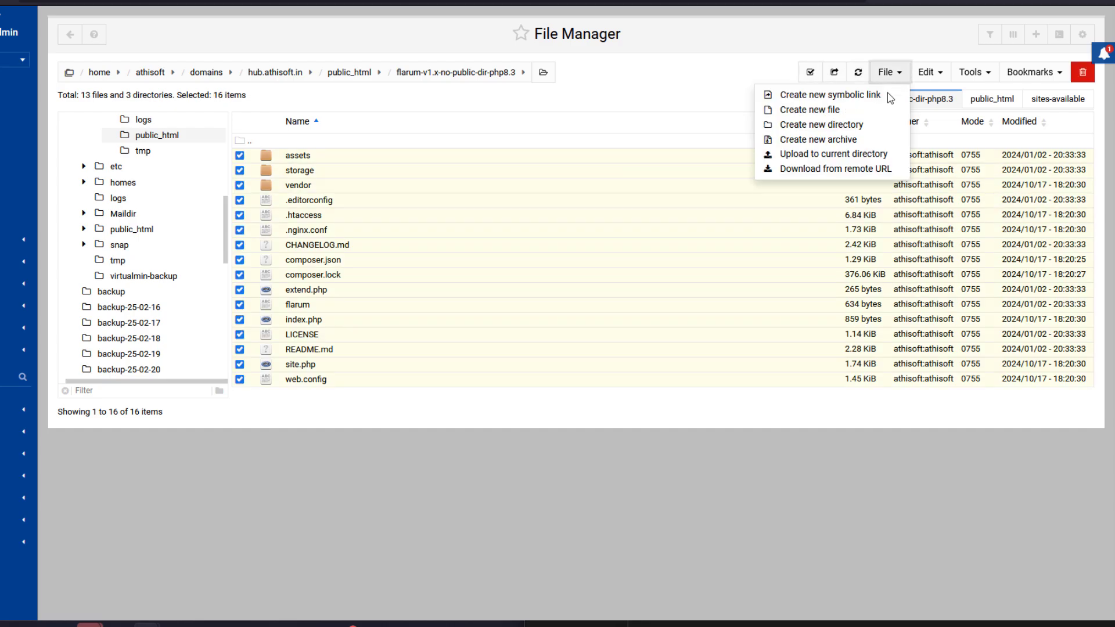
{"action": "left_click", "coordinate": [879, 110]}
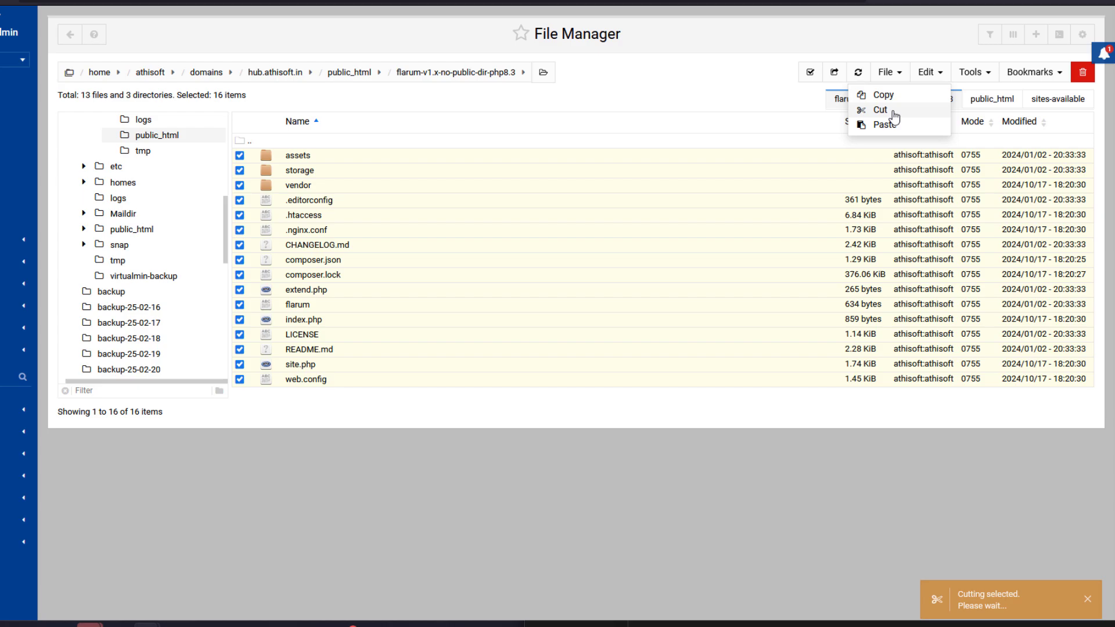
{"action": "left_click", "coordinate": [880, 110]}
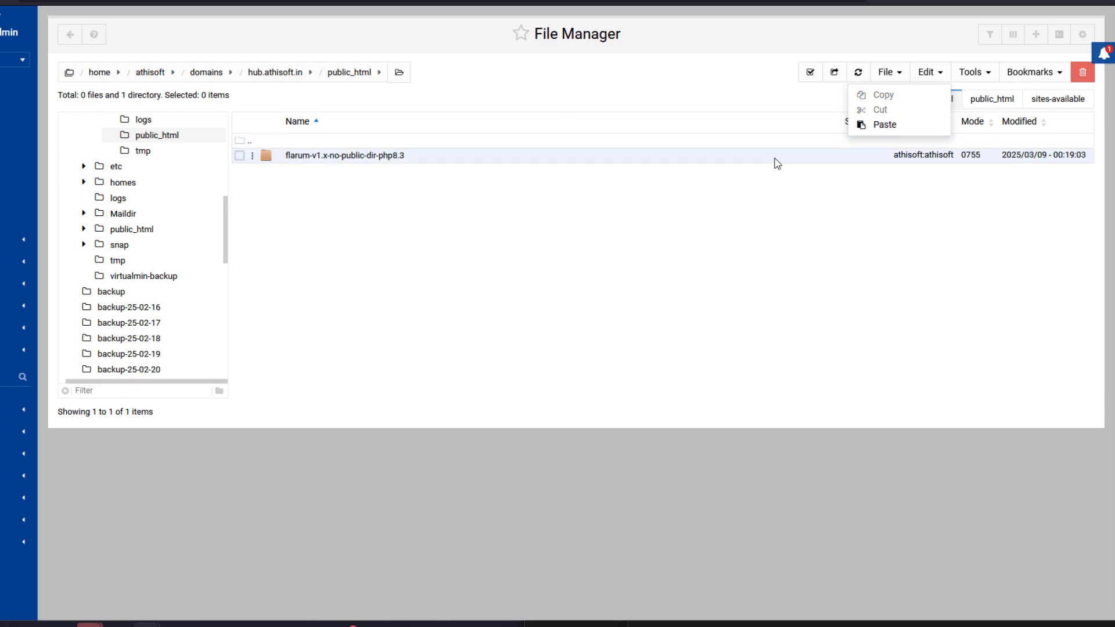
{"action": "left_click", "coordinate": [884, 124]}
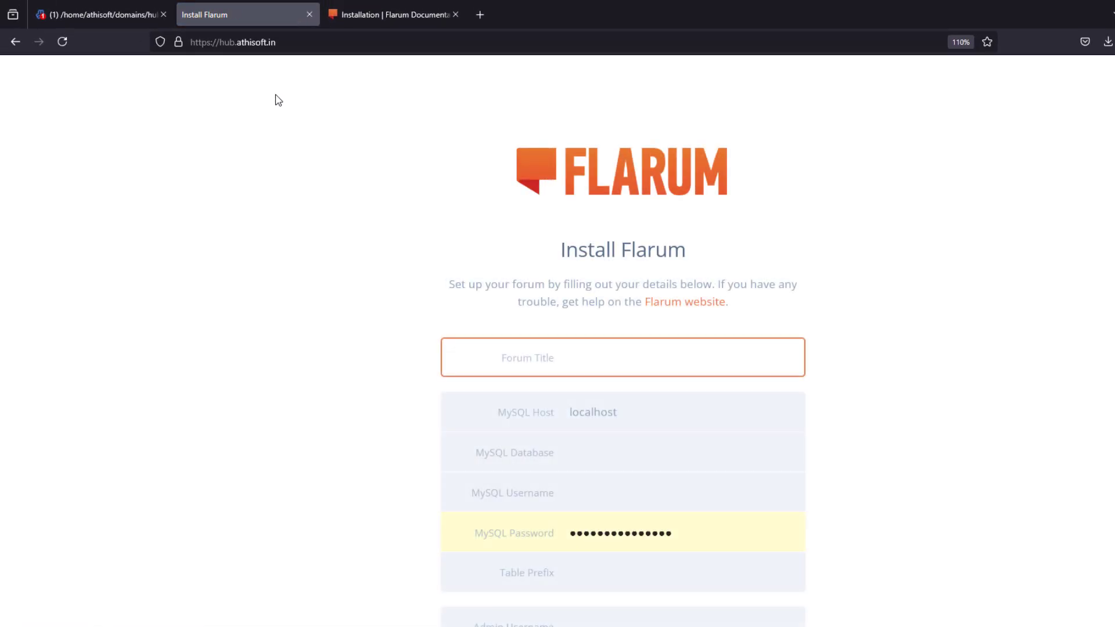
Enter title Athi Community, database hub and admin credentials, then run the installation
{"action": "left_click", "coordinate": [623, 357]}
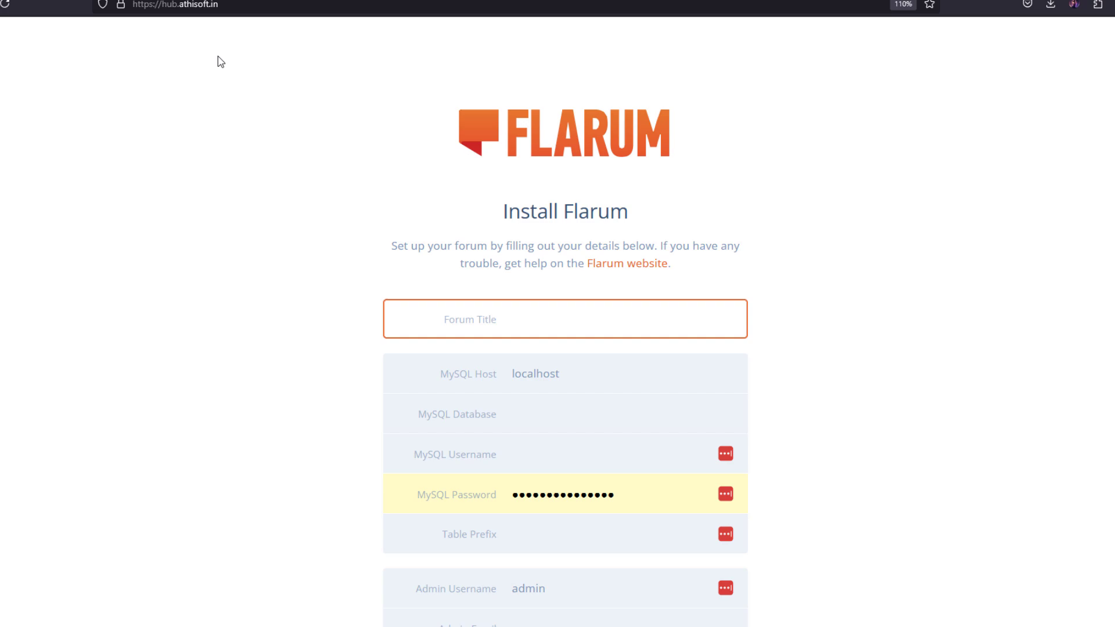
{"action": "left_click", "coordinate": [561, 319]}
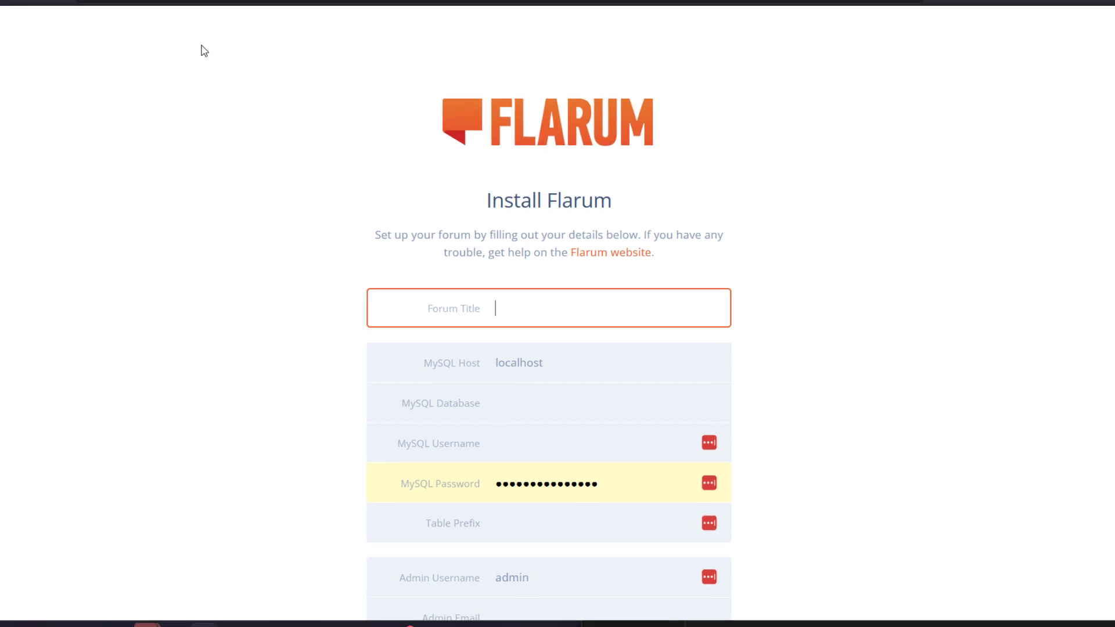
{"action": "mouse_move", "coordinate": [341, 66]}
{"action": "type", "text": "Athi Community"}
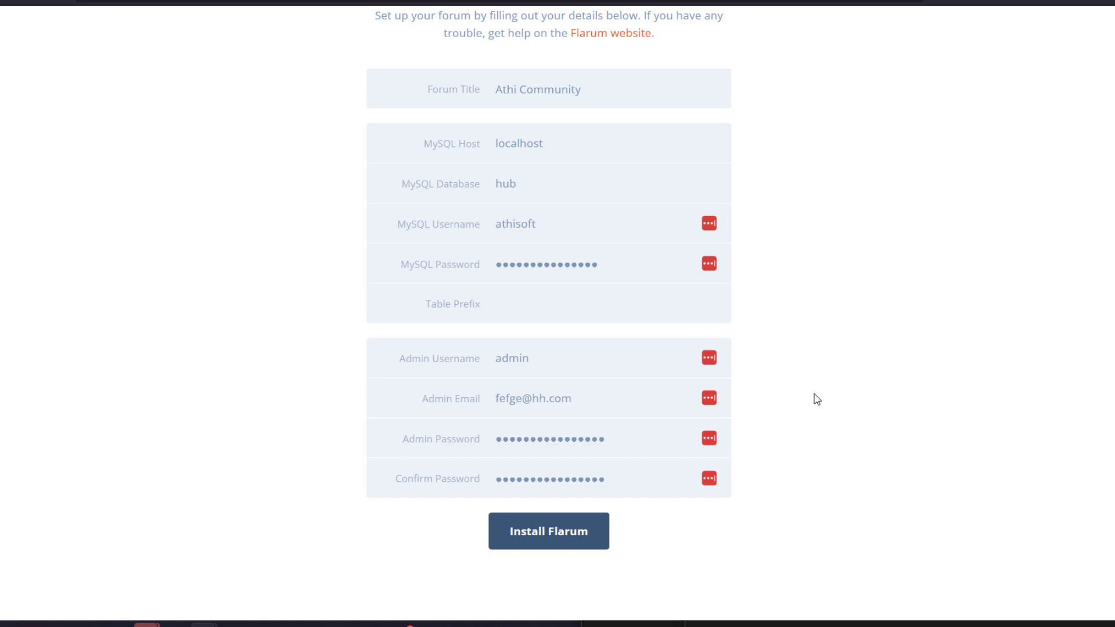
{"action": "left_click", "coordinate": [549, 532]}
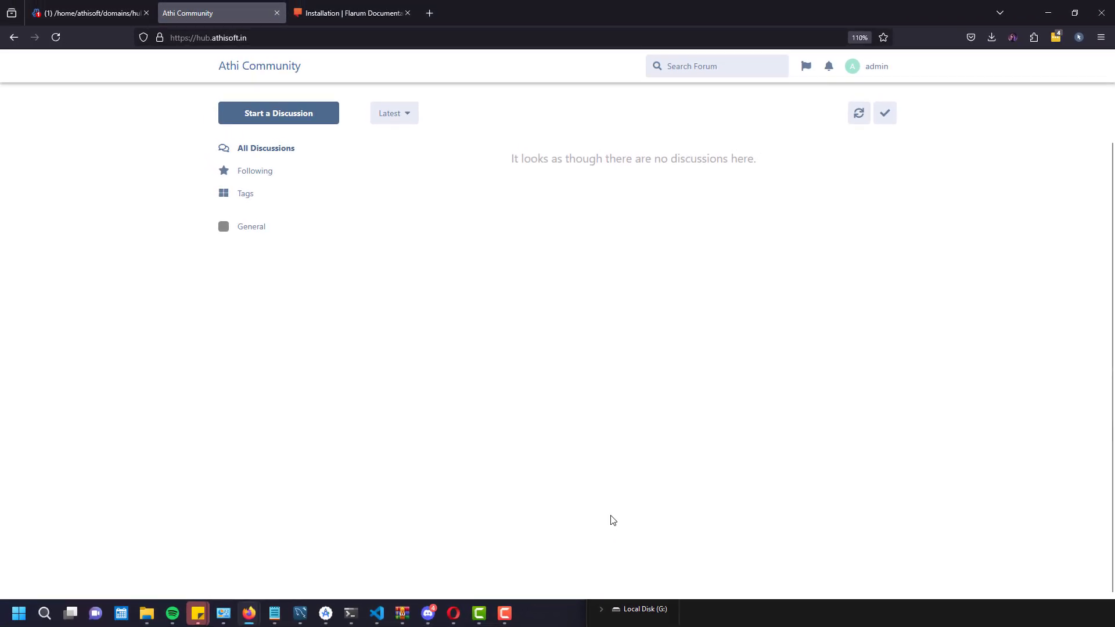
Switch back to the file manager, where public_html shows the Flarum files (17 items)
{"action": "left_click", "coordinate": [278, 113]}
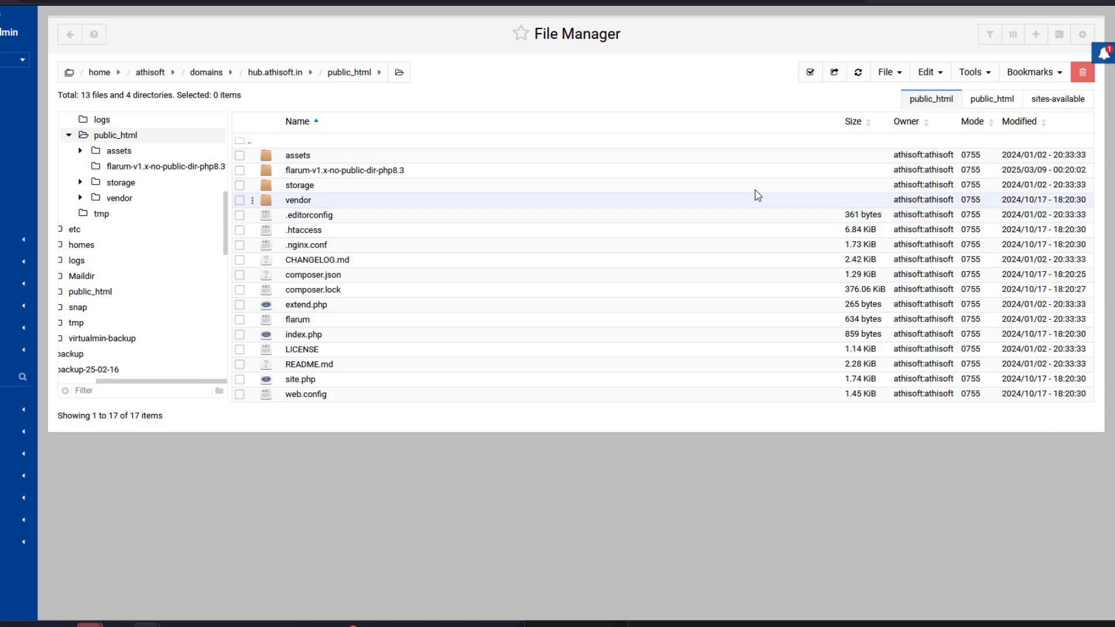
Refresh the public_html listing to reveal config.php and inspect its context menu
{"action": "left_click", "coordinate": [858, 72]}
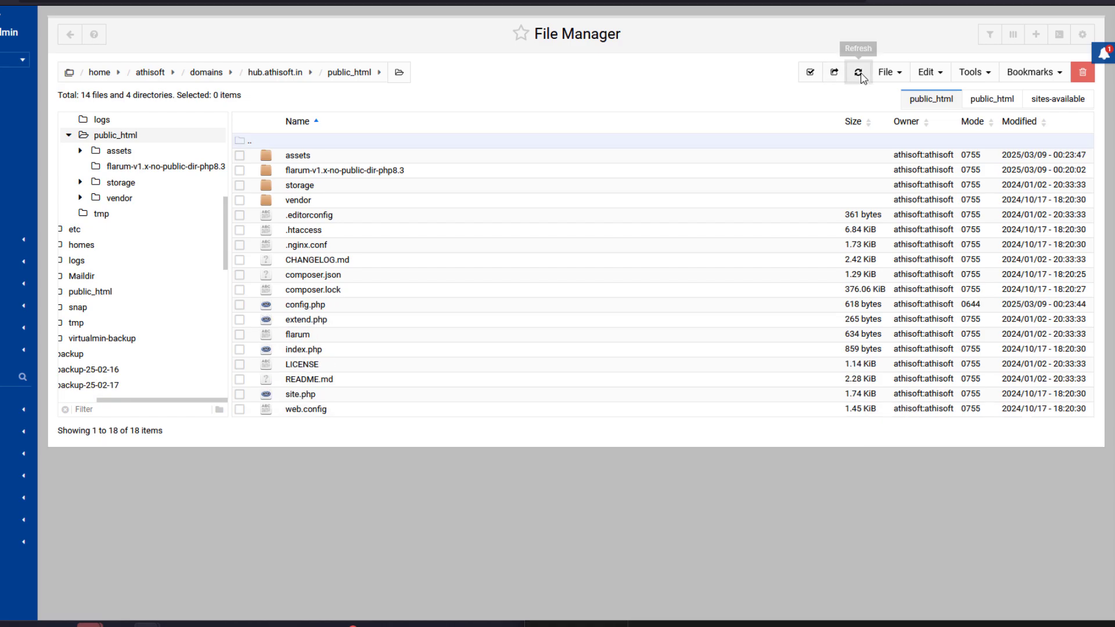
{"action": "right_click", "coordinate": [305, 305]}
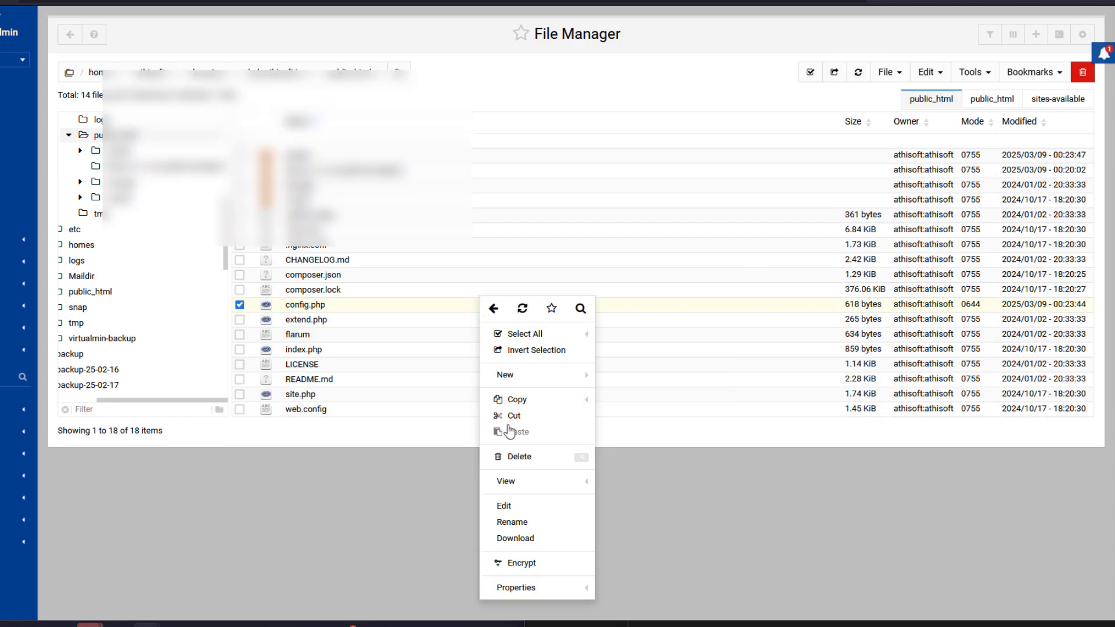
{"action": "left_click", "coordinate": [503, 504]}
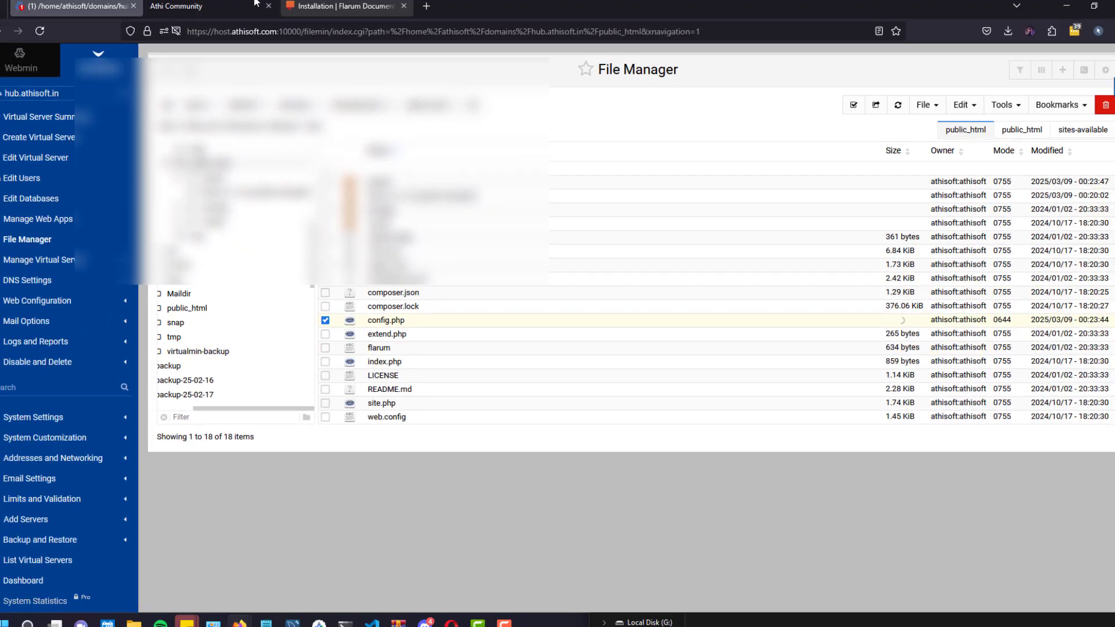
{"action": "right_click", "coordinate": [178, 13]}
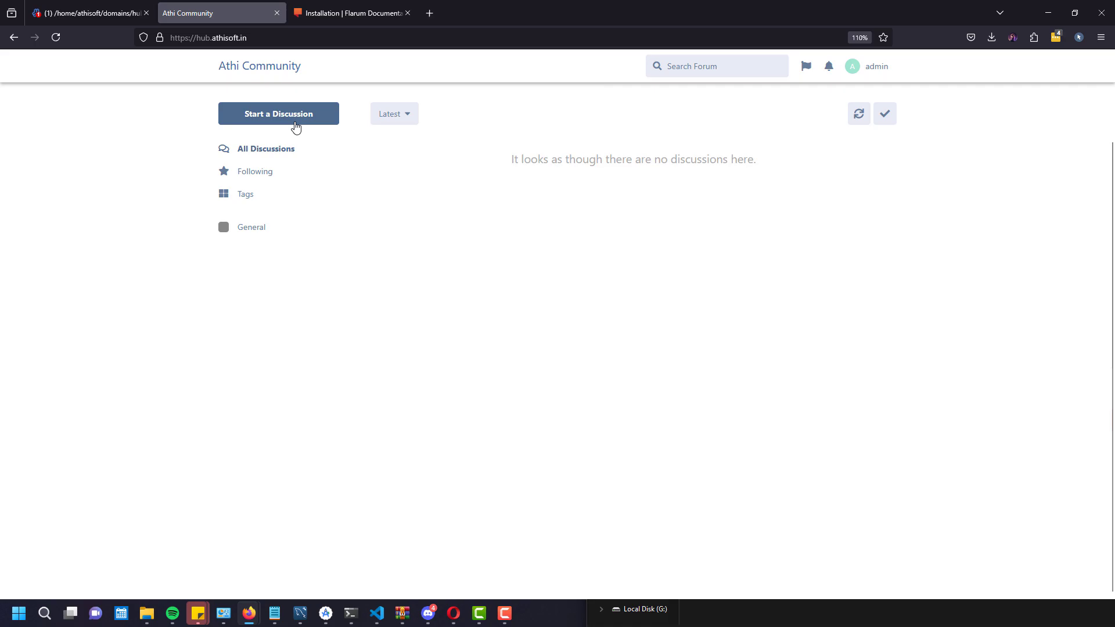
Start a discussion from the Athi Community home page, opening an empty composer
{"action": "left_click", "coordinate": [278, 114]}
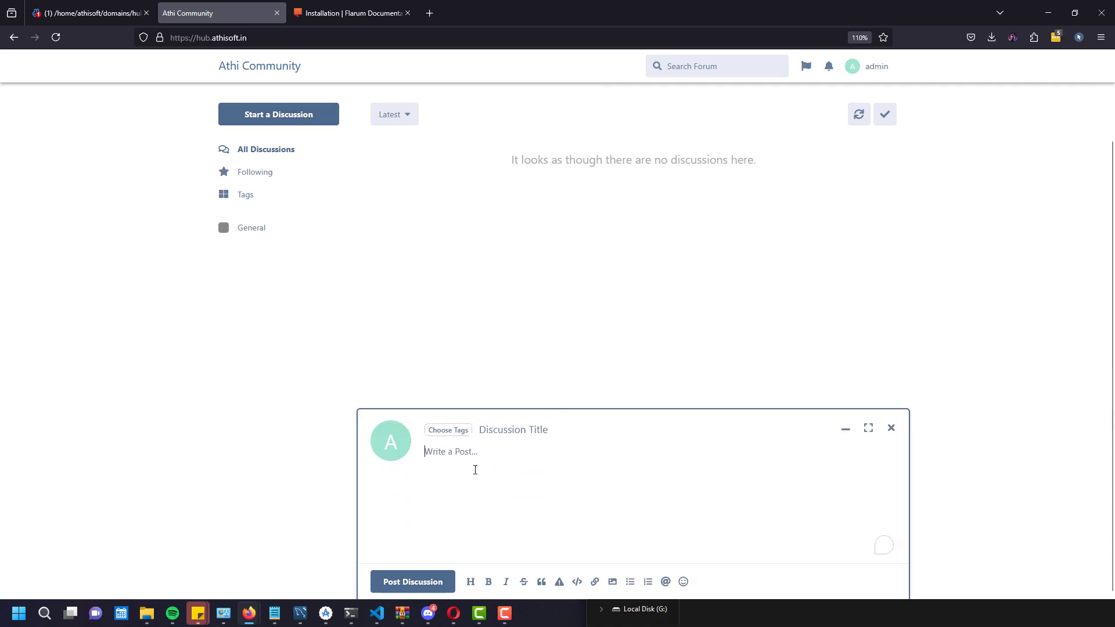